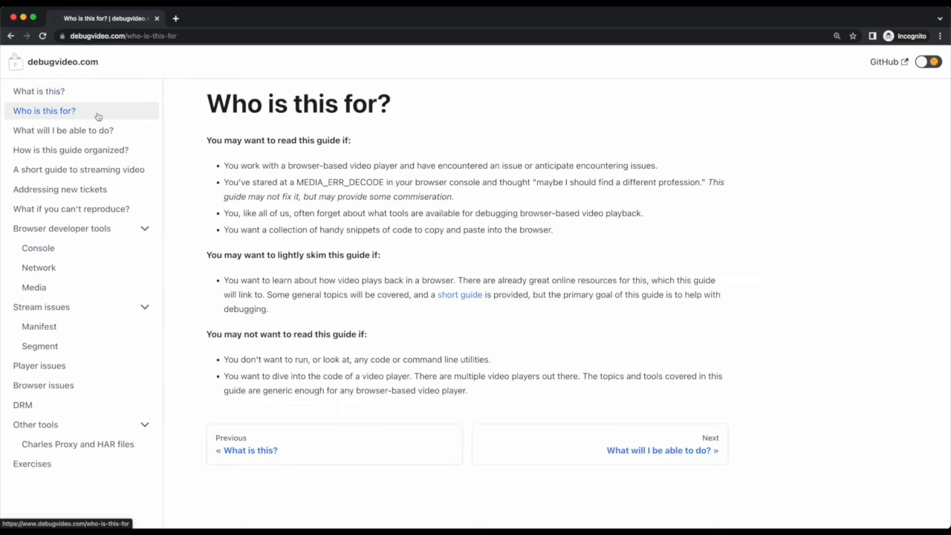
# Browse from the guide's intro to its Network page on inspecting the stream's requests.
pyautogui.click(39, 267)
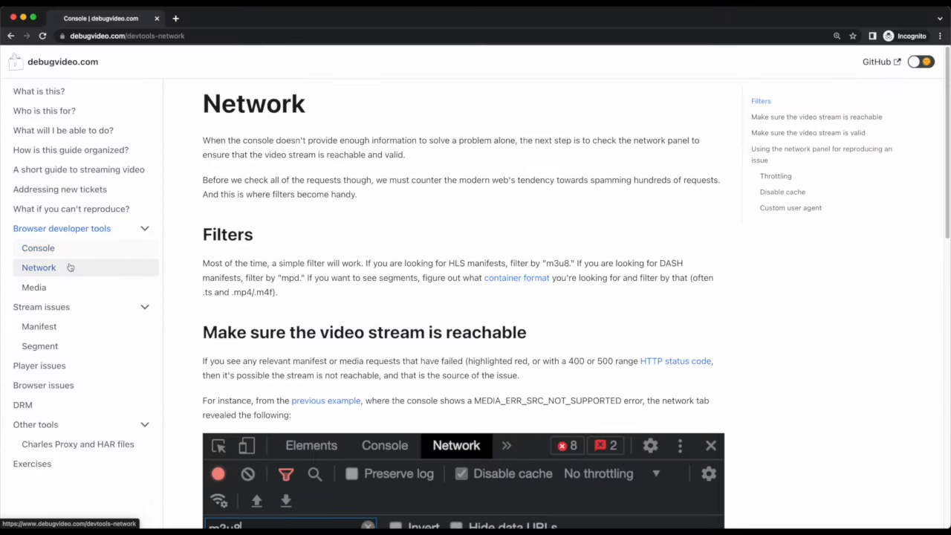
pyautogui.click(33, 287)
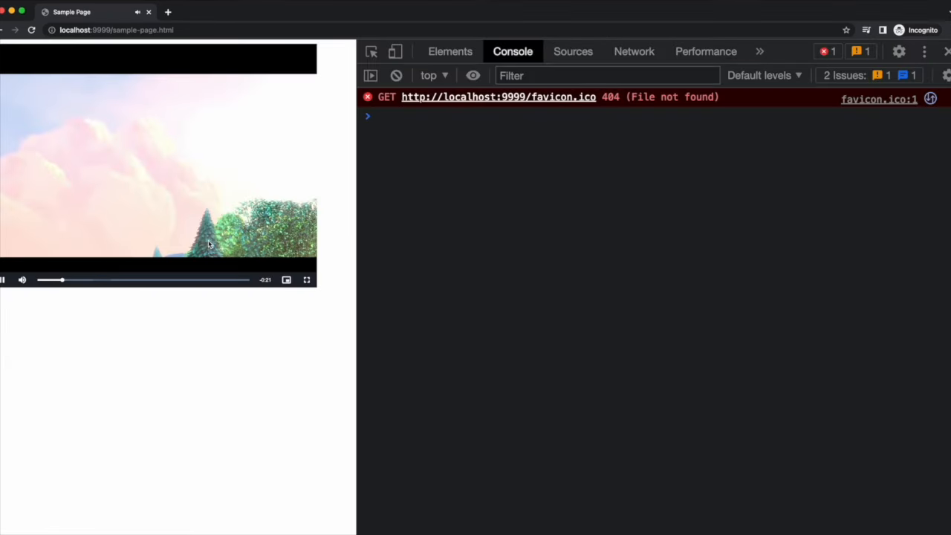
# Store the video element as 'video' and log its buffered start/end times in the console.
pyautogui.write('const vide')
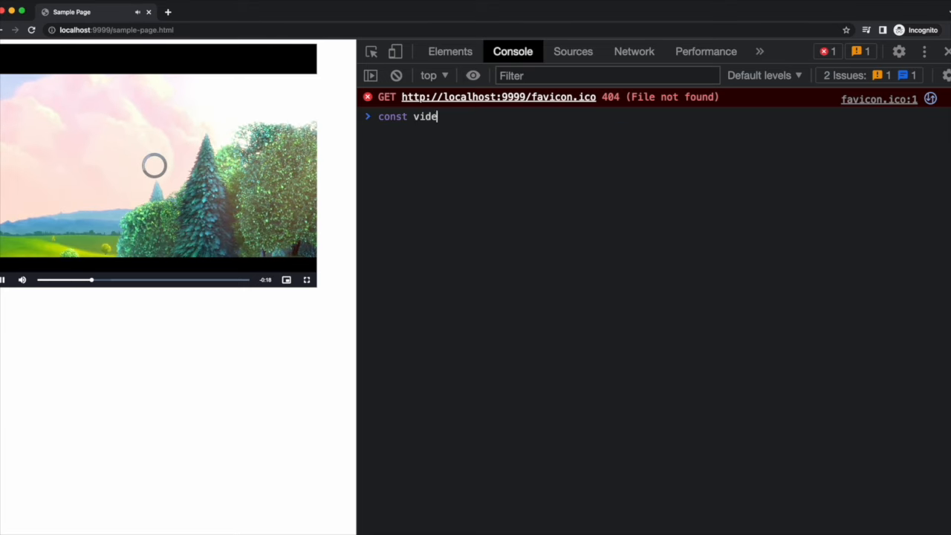
pyautogui.press('Return')
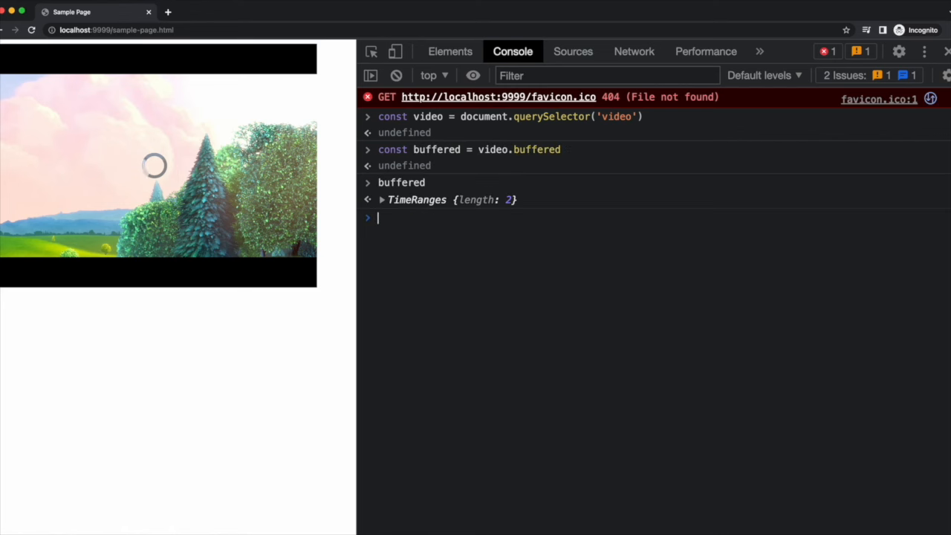
pyautogui.write('`${buffered.start(0)} =>')
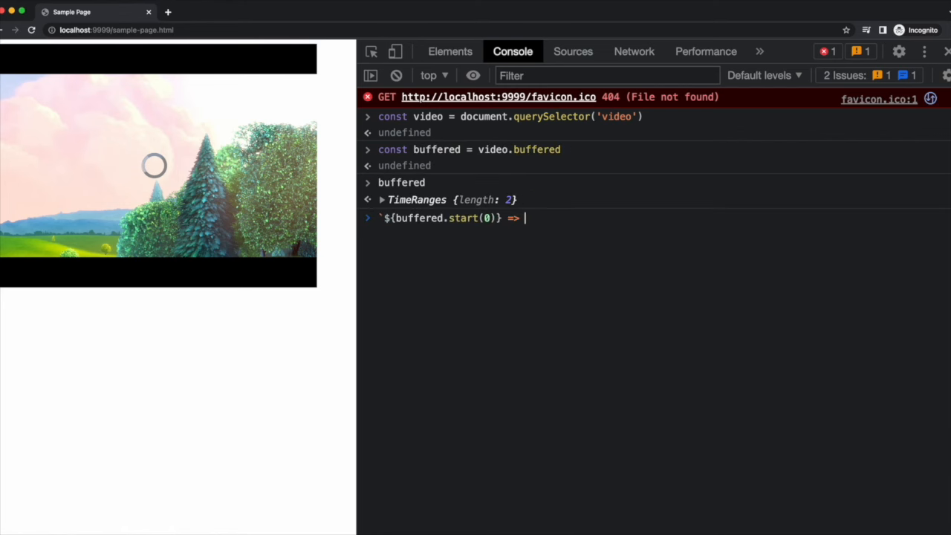
pyautogui.write('${buffered.end(0)}, ${')
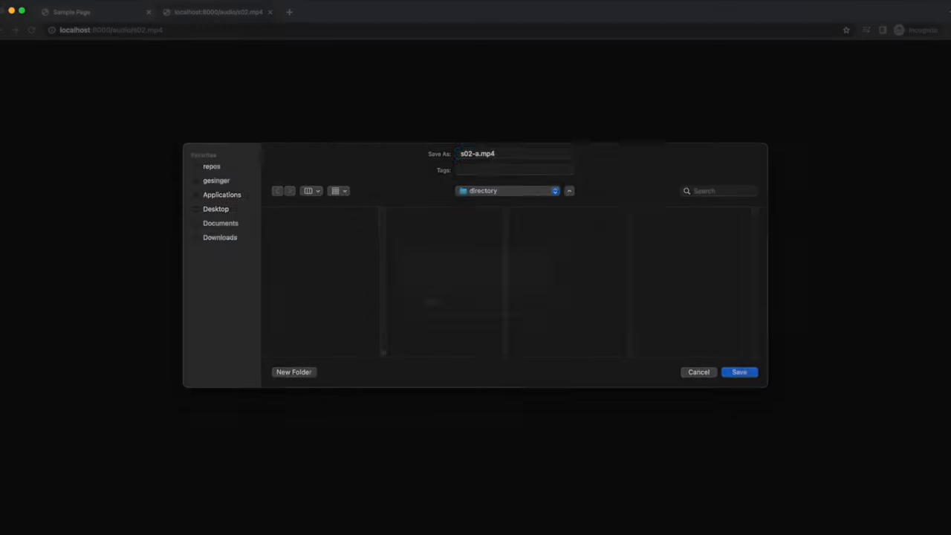
# Save s02-a.mp4 and s04-a.mp4 segment files, then inspect the init.mp4 request in Network.
pyautogui.click(739, 372)
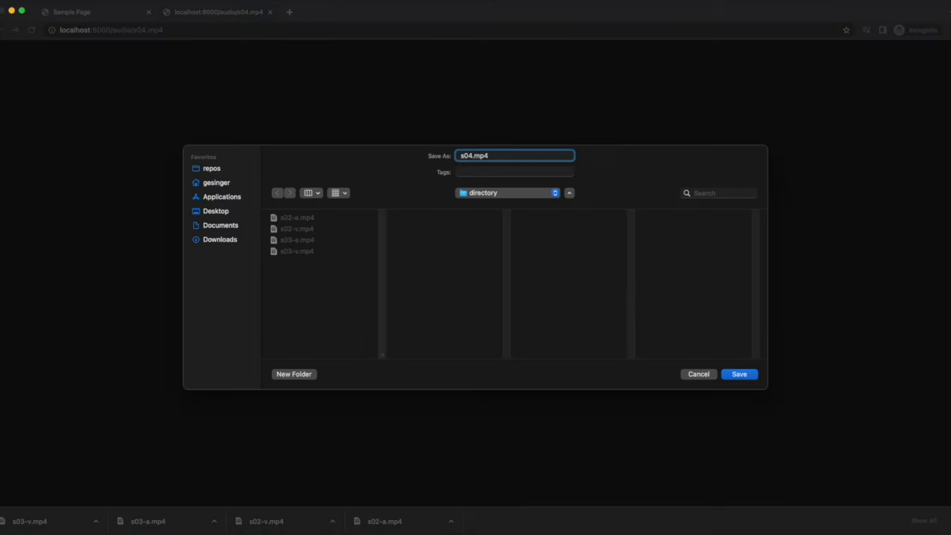
pyautogui.click(739, 374)
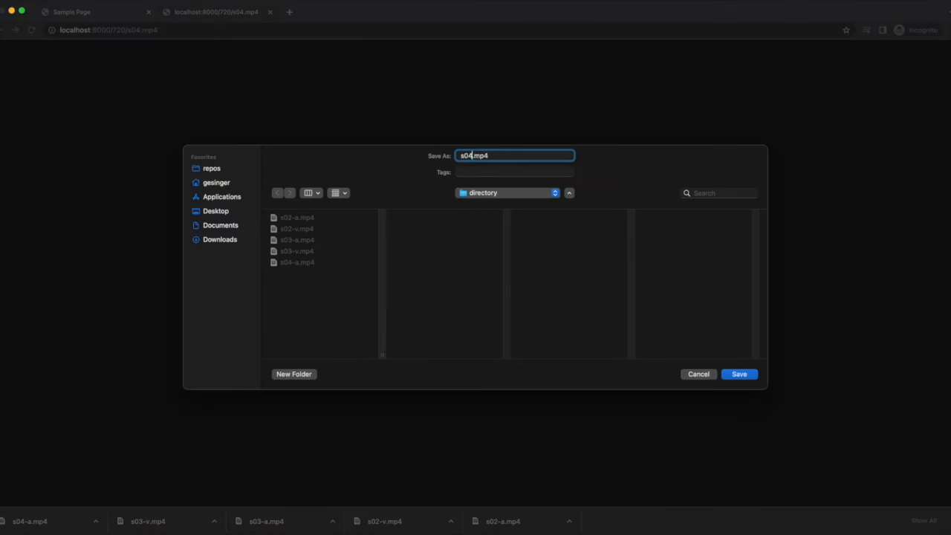
pyautogui.click(739, 374)
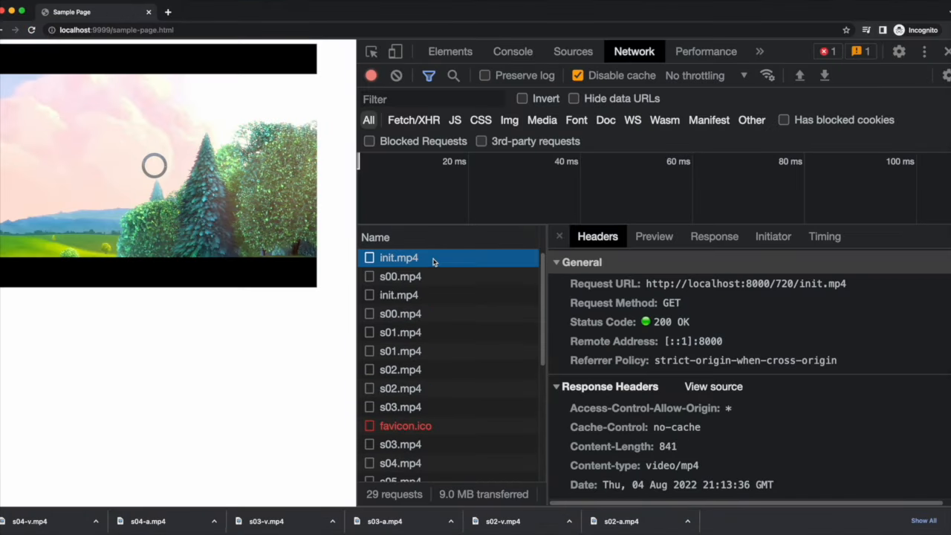
pyautogui.click(398, 295)
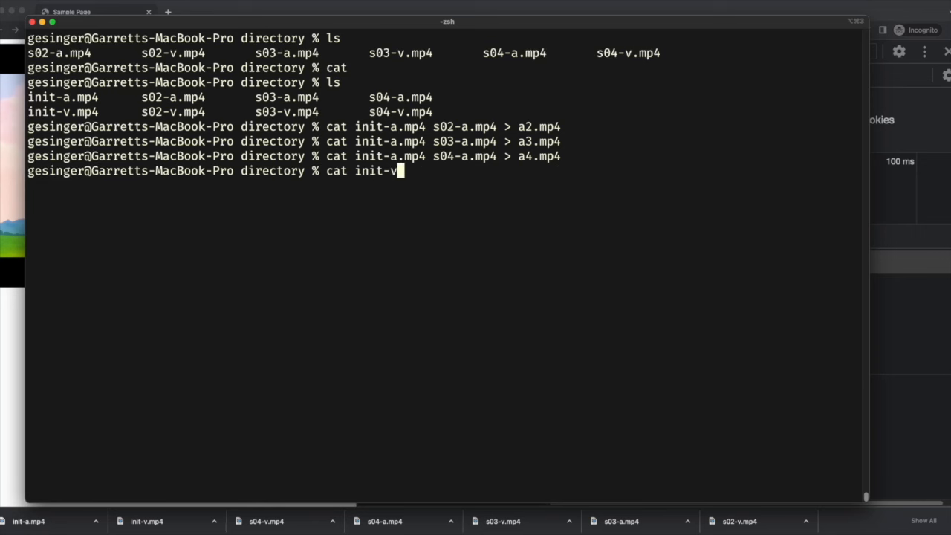
# Concatenate init-v.mp4 with s02/s03 into v2.mp4 and v3.mp4, then ffprobe a3.mp4's streams.
pyautogui.write('.mp4 s02-v.mp4 > v2.mp4')
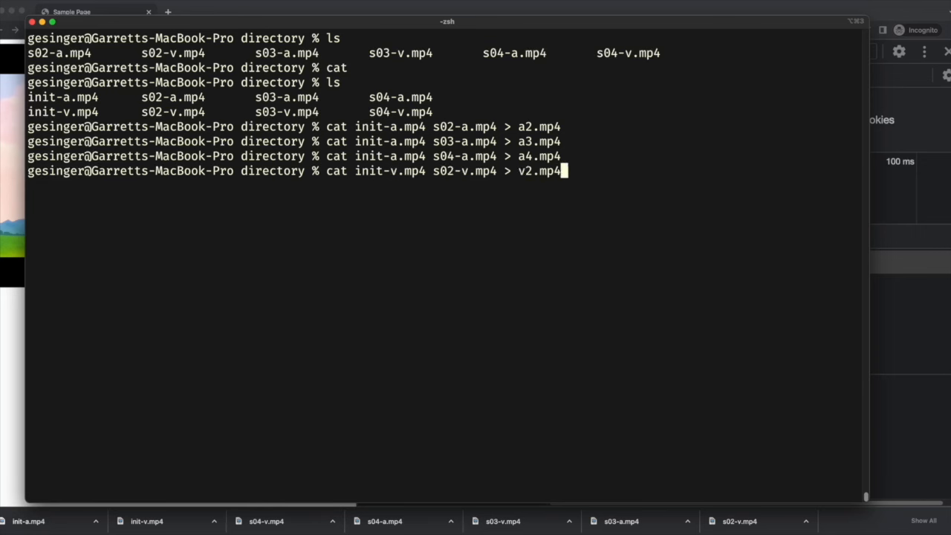
pyautogui.write('cat init-v.mp4 s03-v.mp4 > v3.mp4')
pyautogui.write('cat init-v.mp4 s04-v.mp4 >')
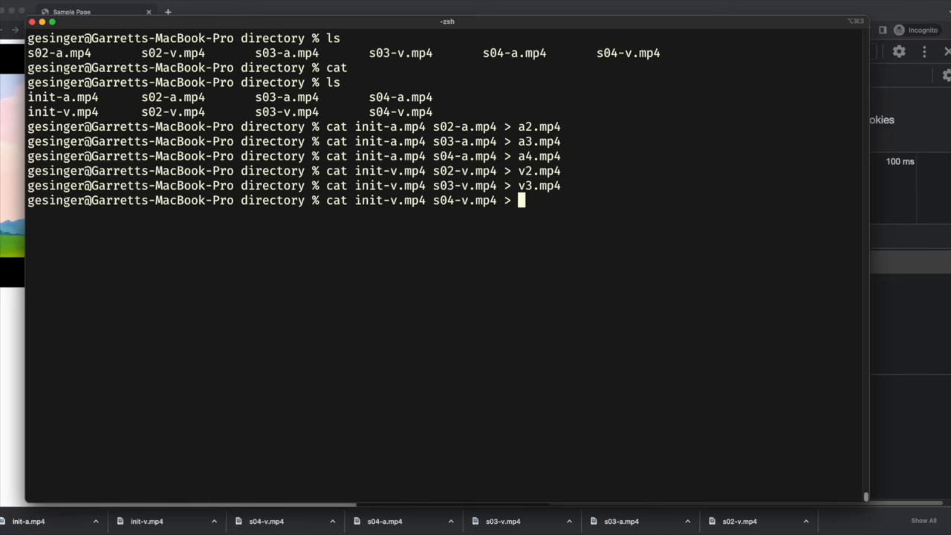
pyautogui.write('ffprobe -show_streams a3')
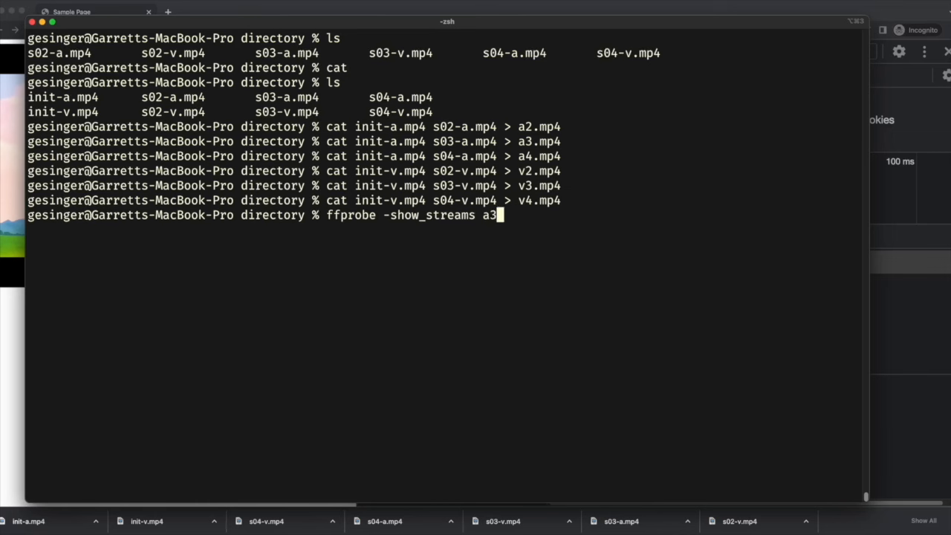
pyautogui.press('Return')
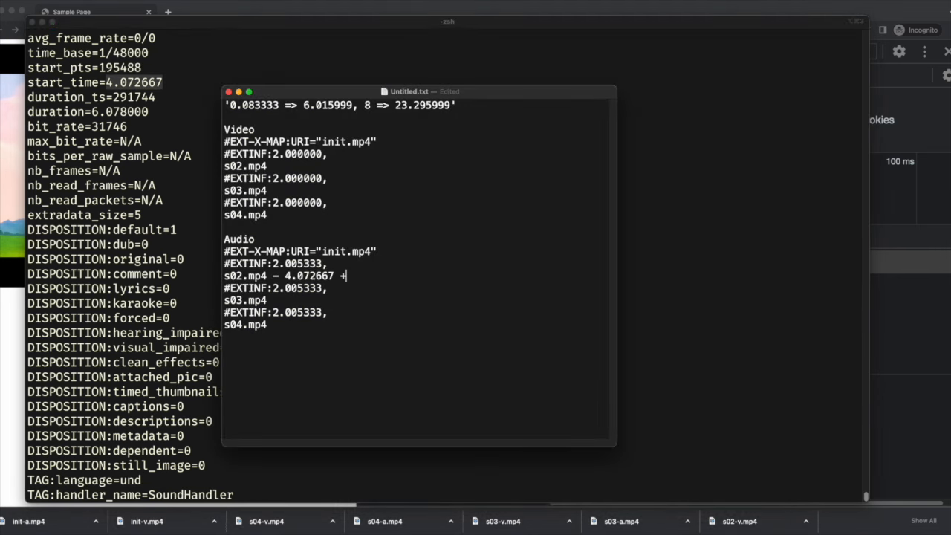
# Annotate the segment list in the TextEdit note with ffprobe times such as 10.083333.
pyautogui.click(228, 92)
pyautogui.write(' - 8.083008 =>')
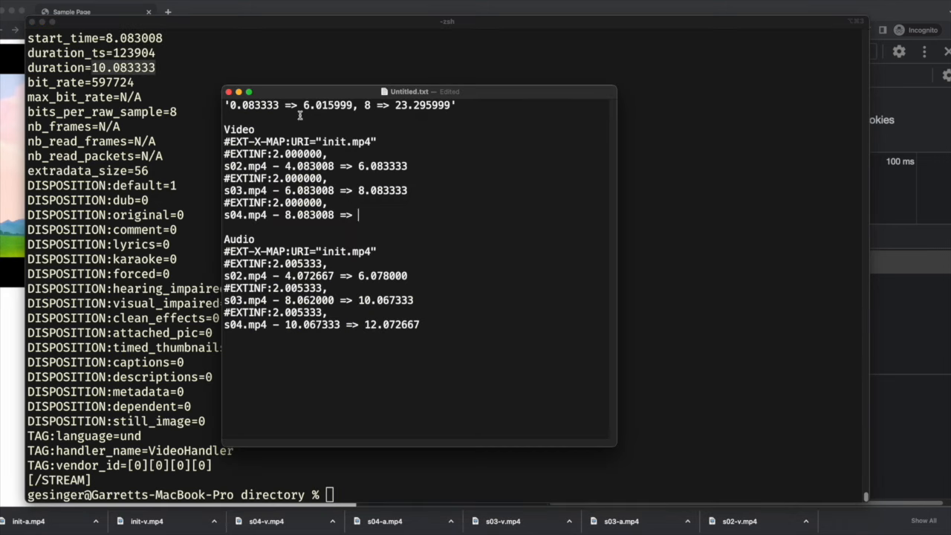
pyautogui.write('10.083333')
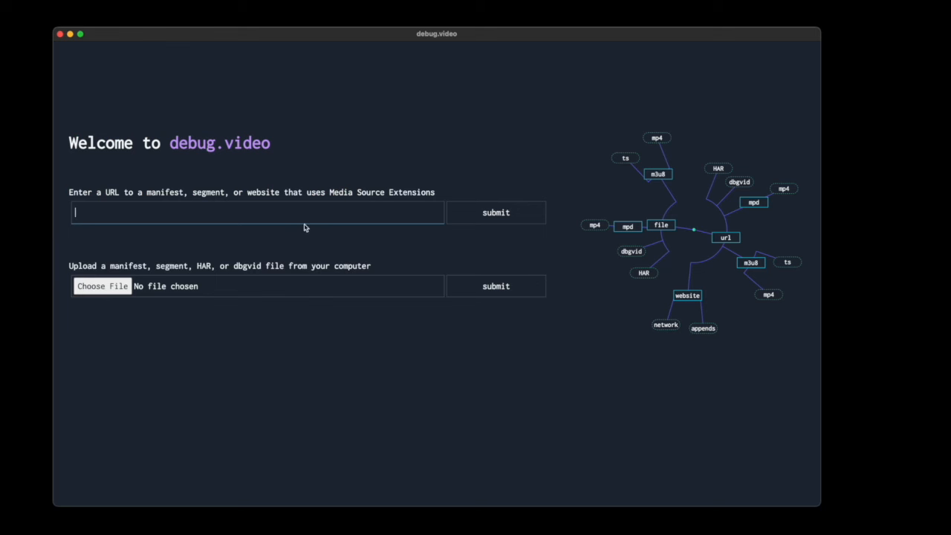
# Load sample-page.html in debug.video and list its three captured HLS manifests.
pyautogui.click(496, 213)
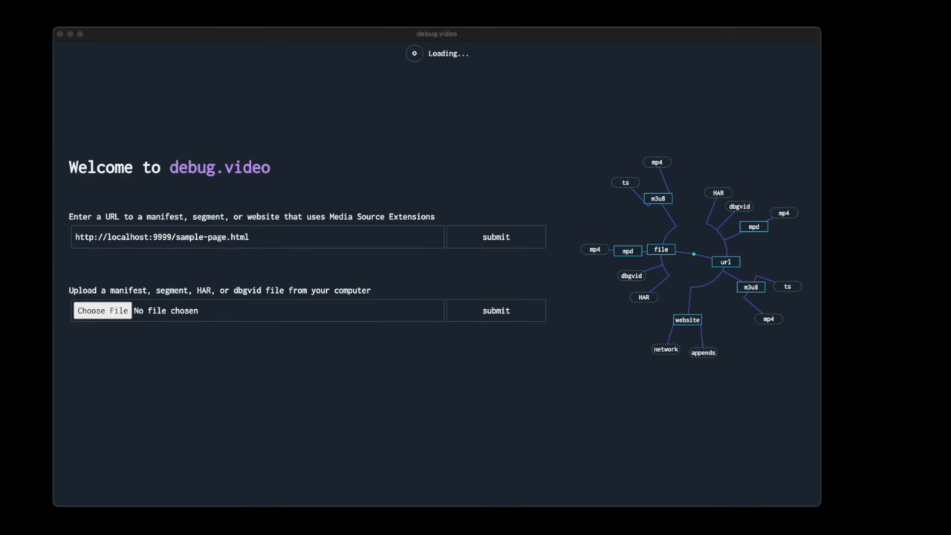
pyautogui.click(495, 236)
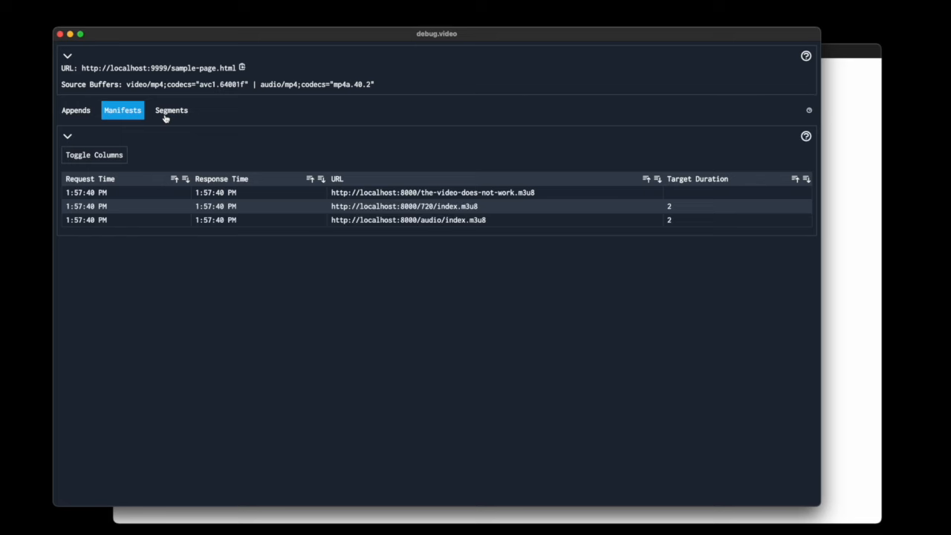
# View the captured Segments timeline with its audio gap, then the source buffer Appends list.
pyautogui.click(173, 110)
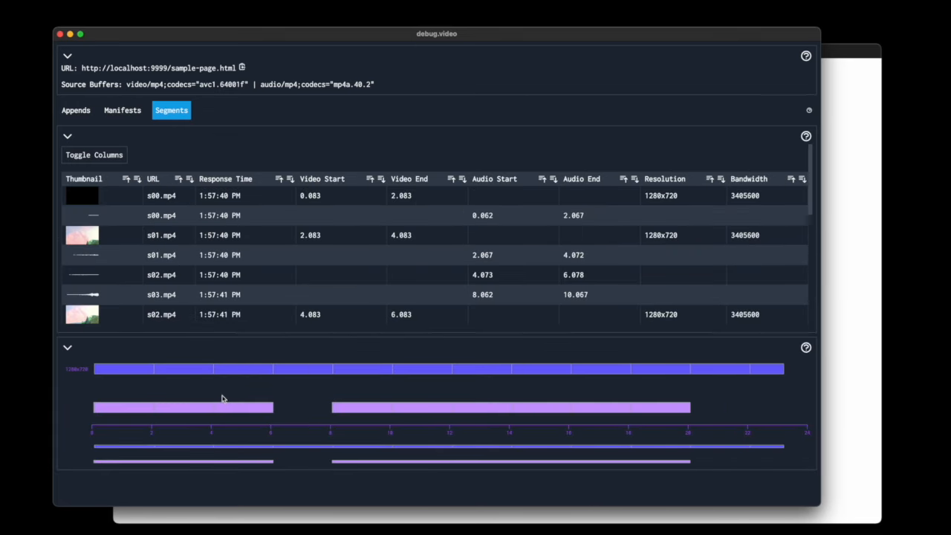
pyautogui.moveTo(246, 407)
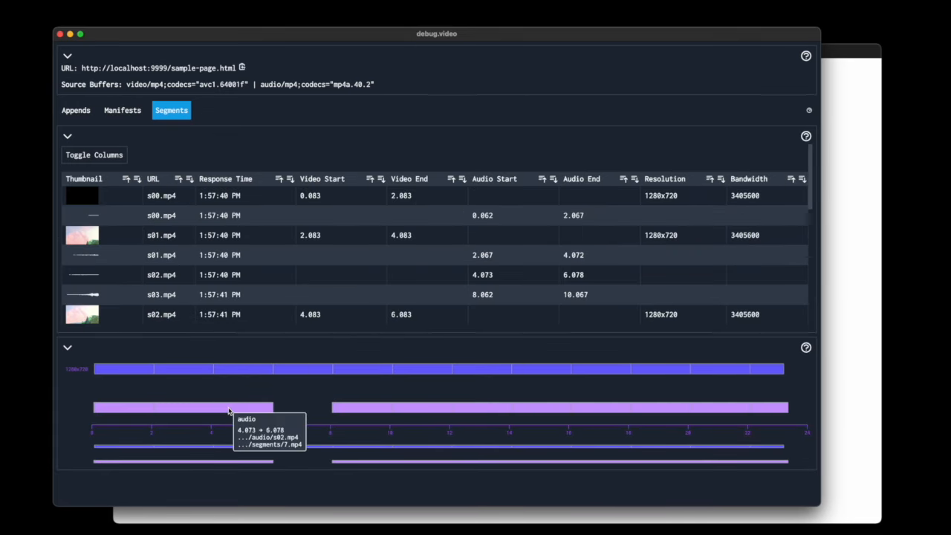
pyautogui.moveTo(232, 413)
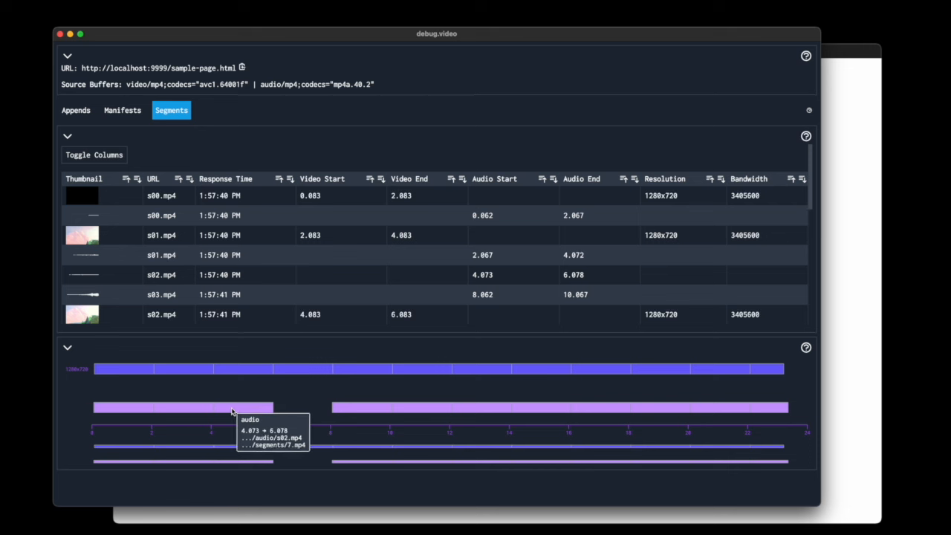
pyautogui.moveTo(354, 408)
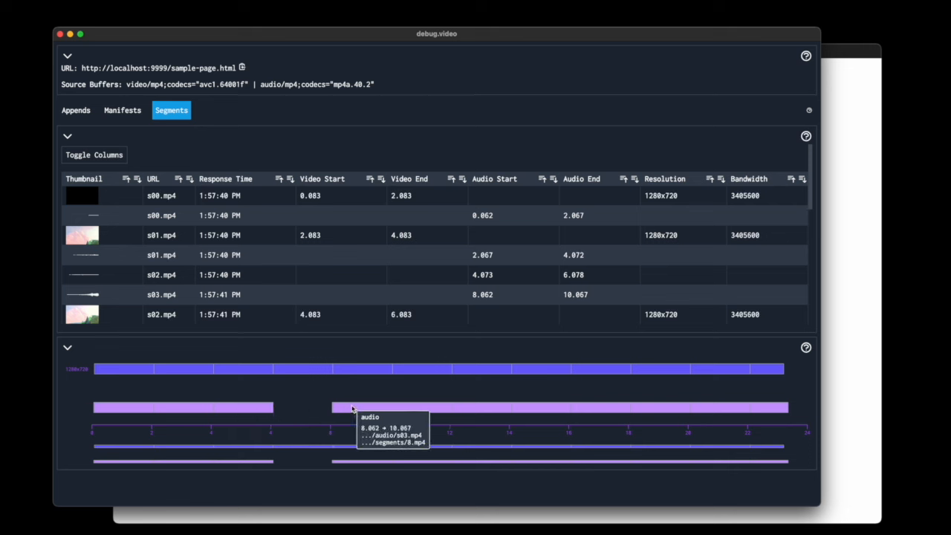
pyautogui.moveTo(306, 395)
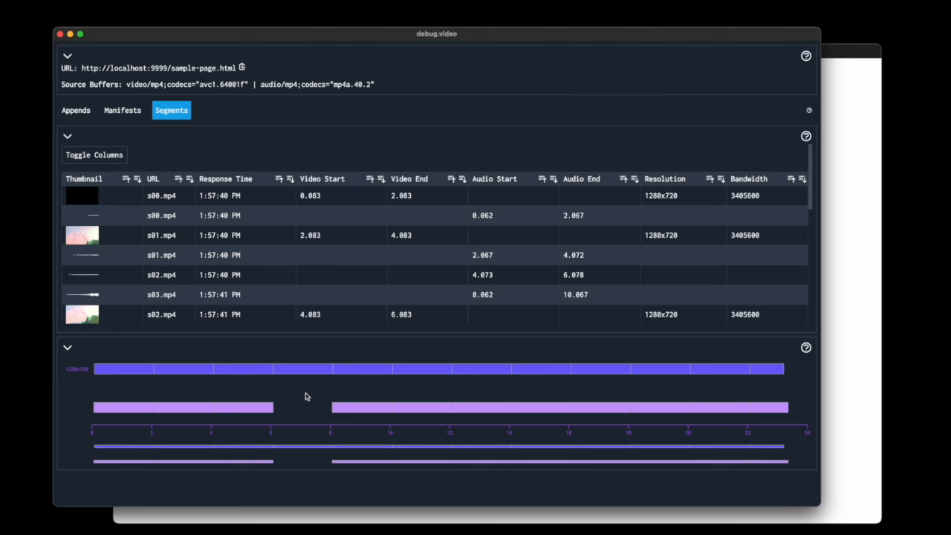
pyautogui.moveTo(95, 112)
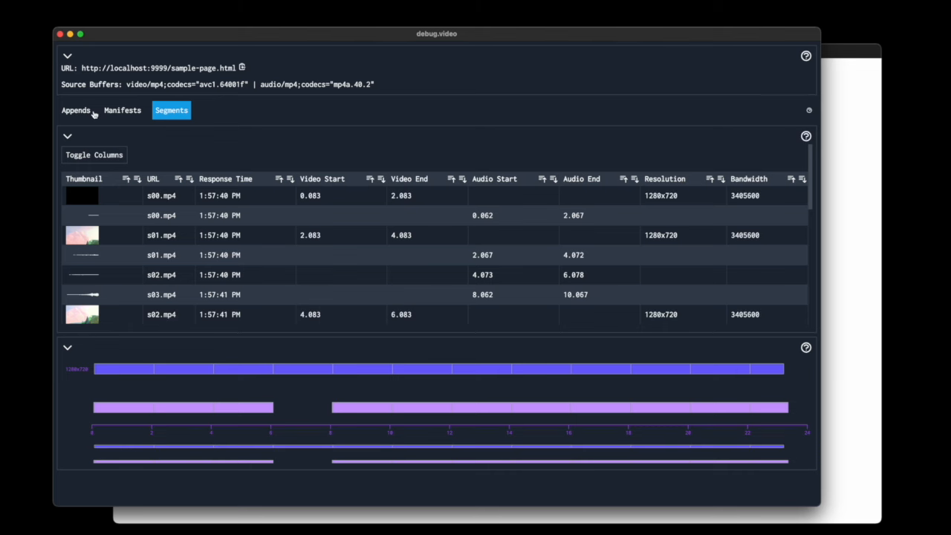
pyautogui.click(75, 110)
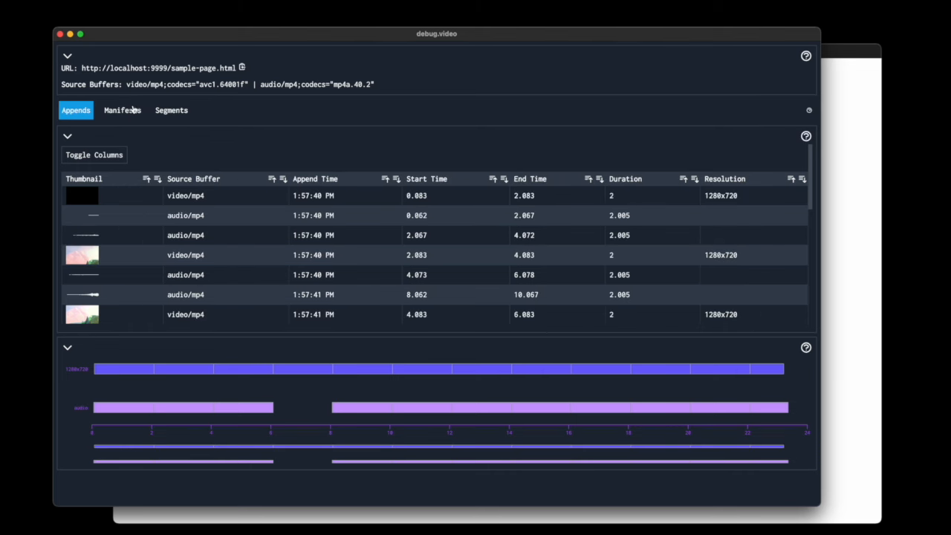
# From the master manifest fetch the 1080/index.m3u8 variant and jump to the s01.mp4 segment.
pyautogui.click(122, 110)
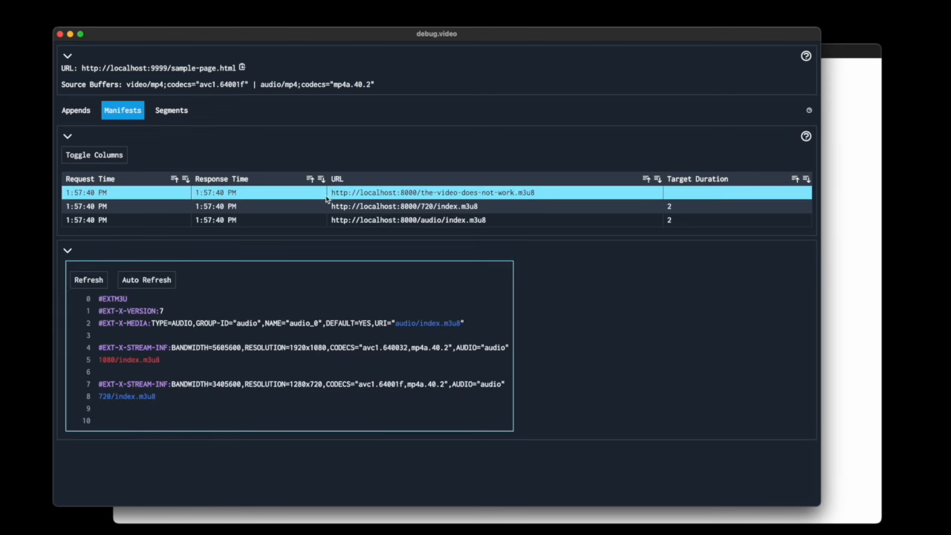
pyautogui.click(128, 360)
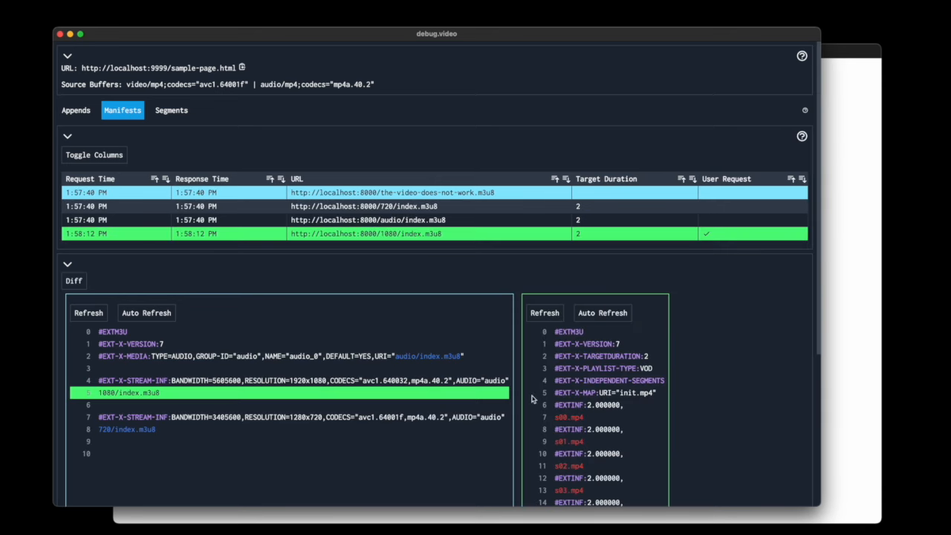
pyautogui.click(567, 441)
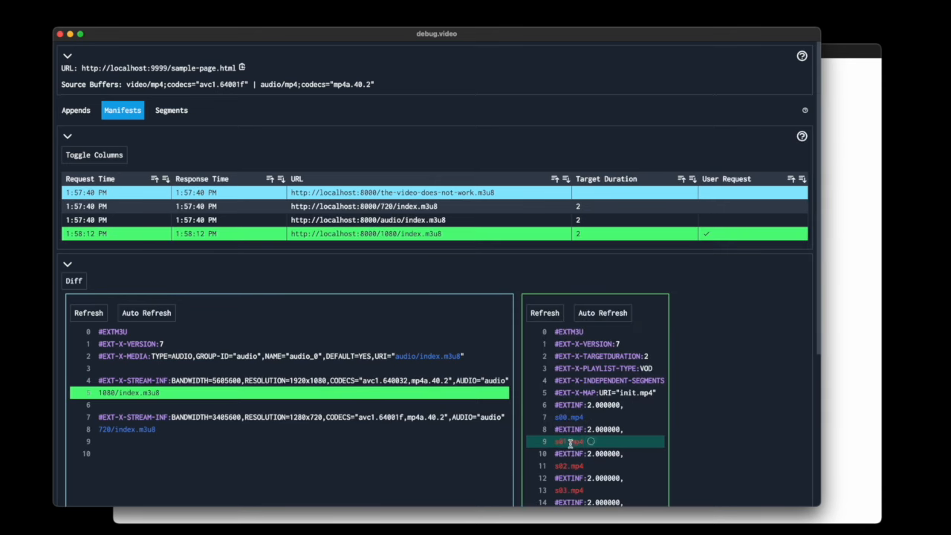
pyautogui.click(171, 110)
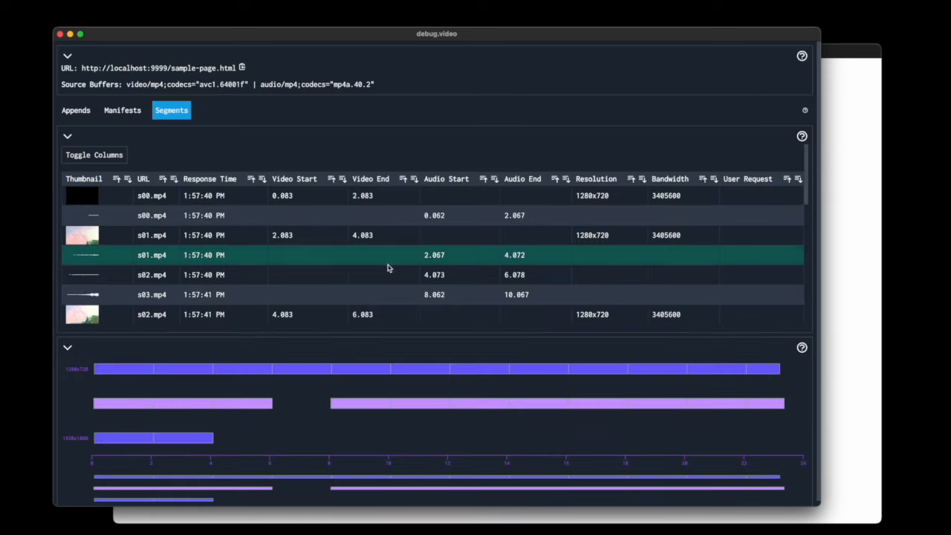
# Browse the debug.video website in Chrome down to its Missing Features list.
pyautogui.click(394, 275)
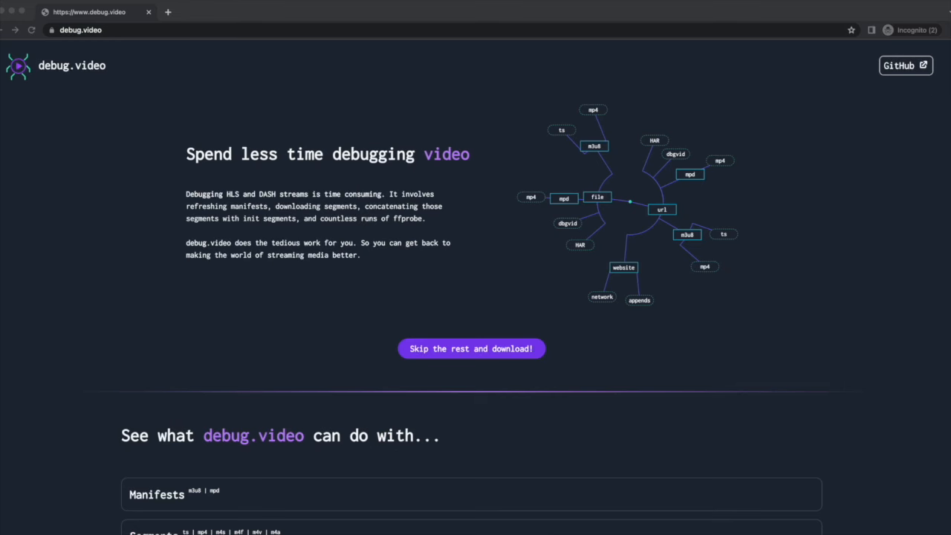
pyautogui.scroll(-3)
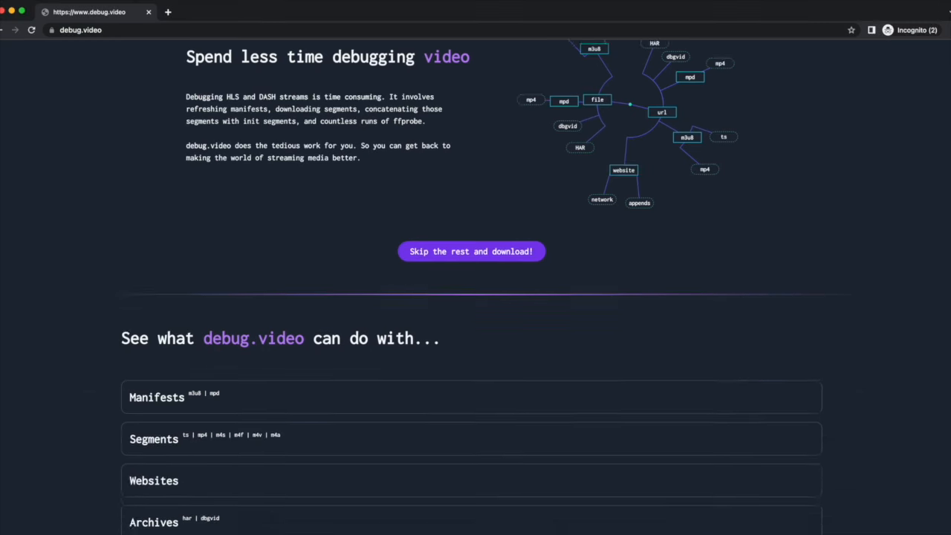
pyautogui.scroll(-3)
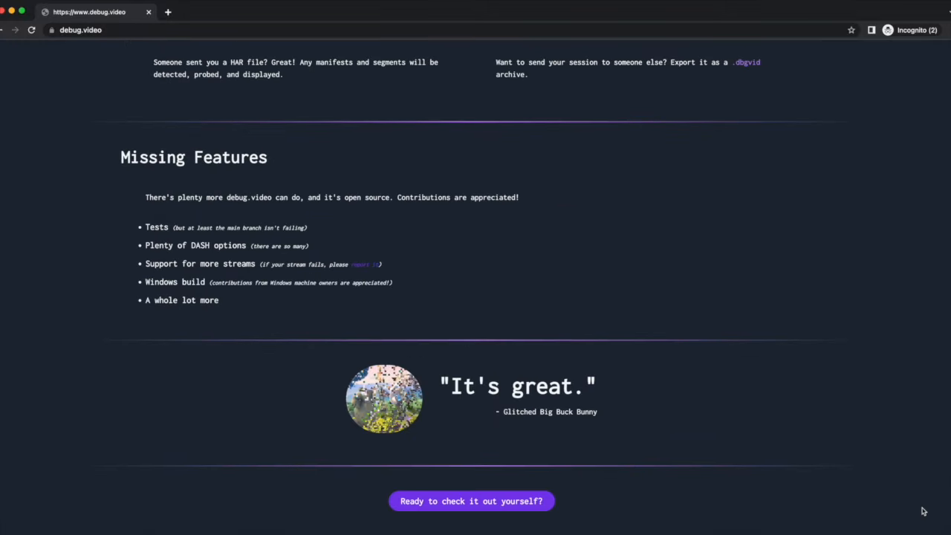